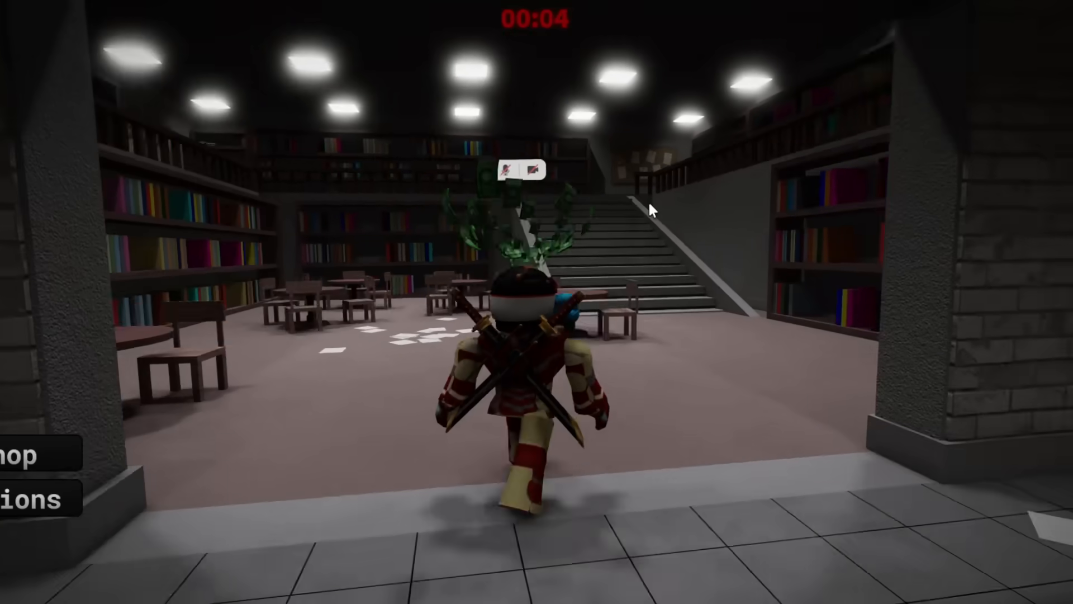
Leave the menu and start running the student through the library away from the teacher.
{"action": "key", "text": "Escape"}
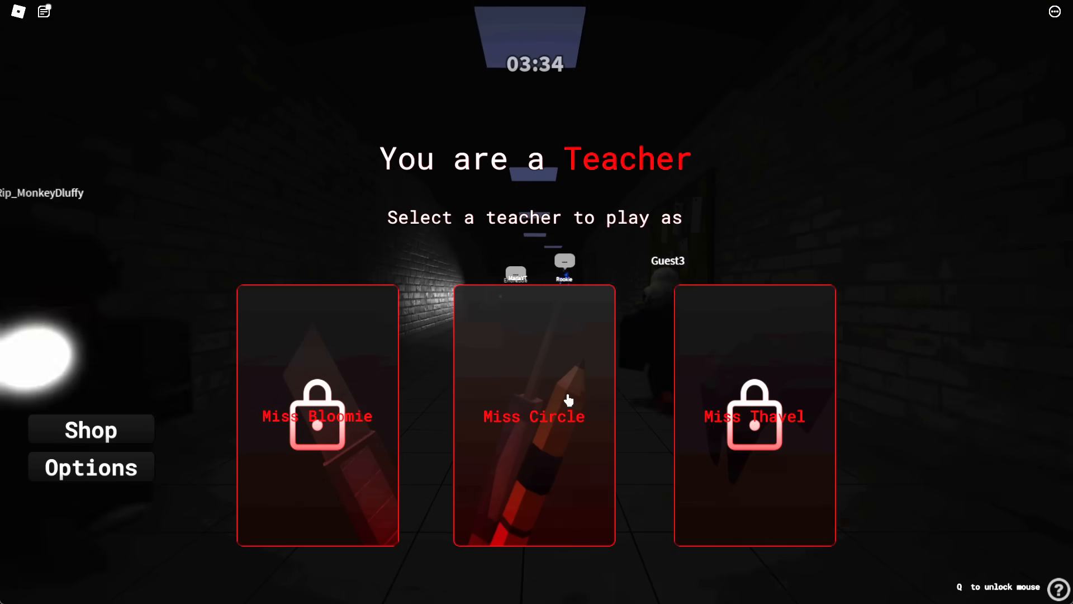
Pick the unlocked Miss Circle card to play the teacher round.
{"action": "left_click", "coordinate": [534, 413]}
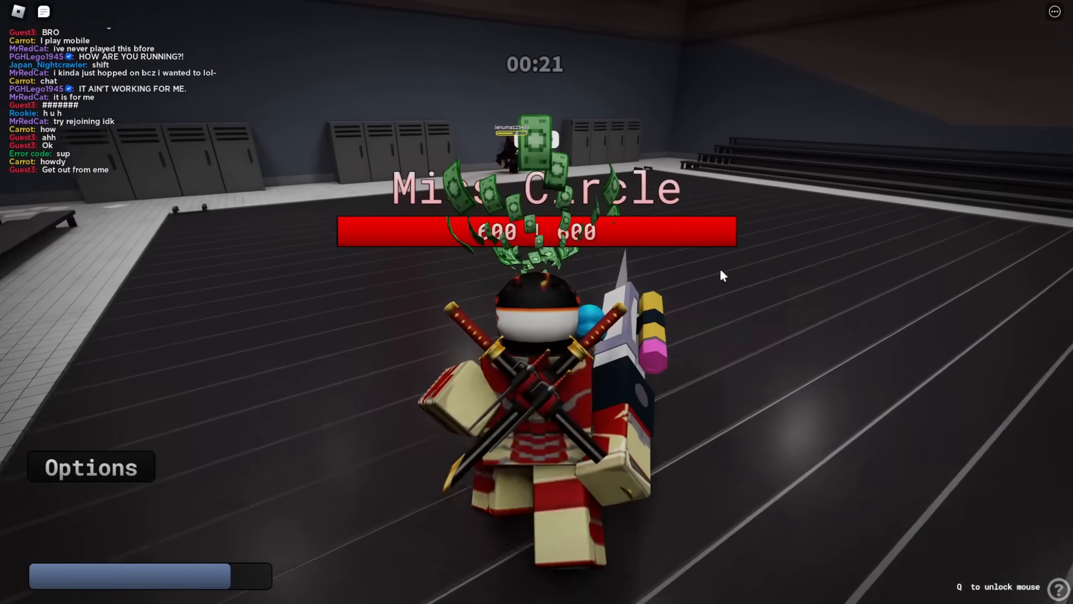
{"action": "mouse_move", "coordinate": [742, 304]}
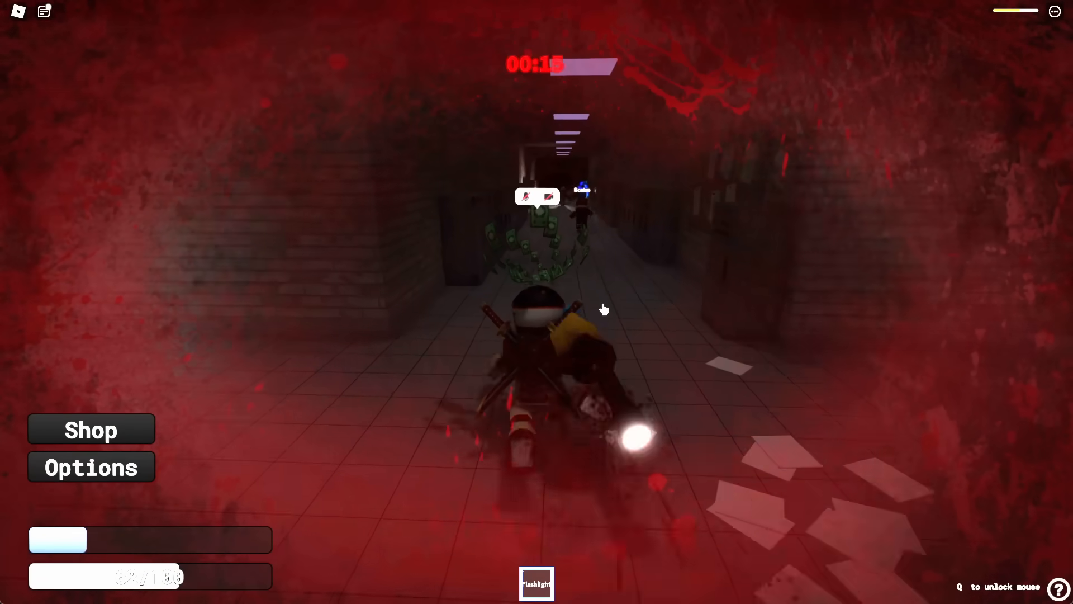
Check the shop's bat for sale with 100 points, then close it and keep running.
{"action": "left_click", "coordinate": [90, 429]}
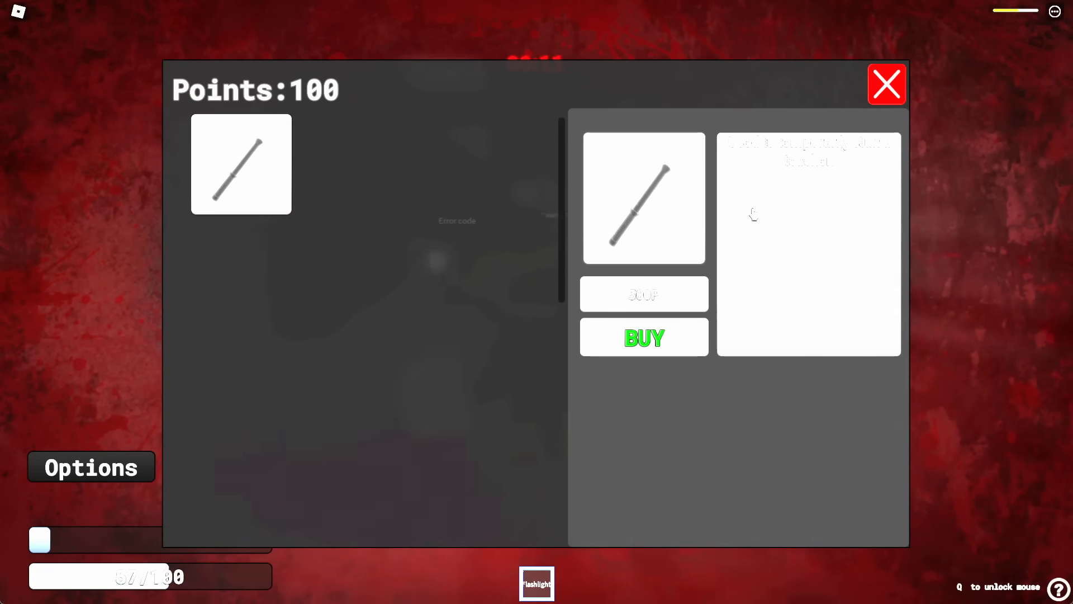
{"action": "left_click", "coordinate": [885, 83]}
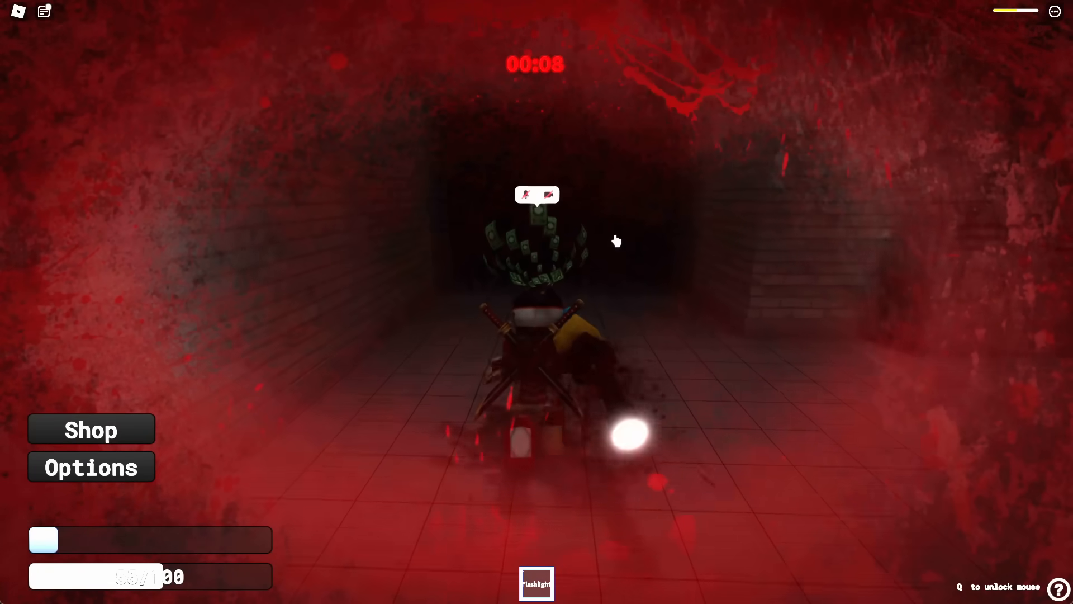